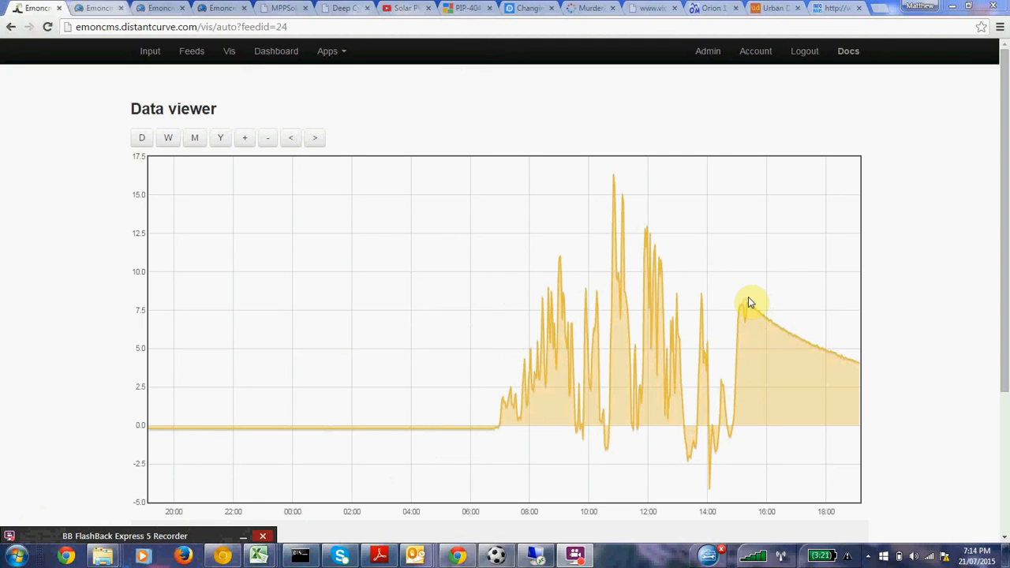
{"action": "mouse_move", "coordinate": [746, 267]}
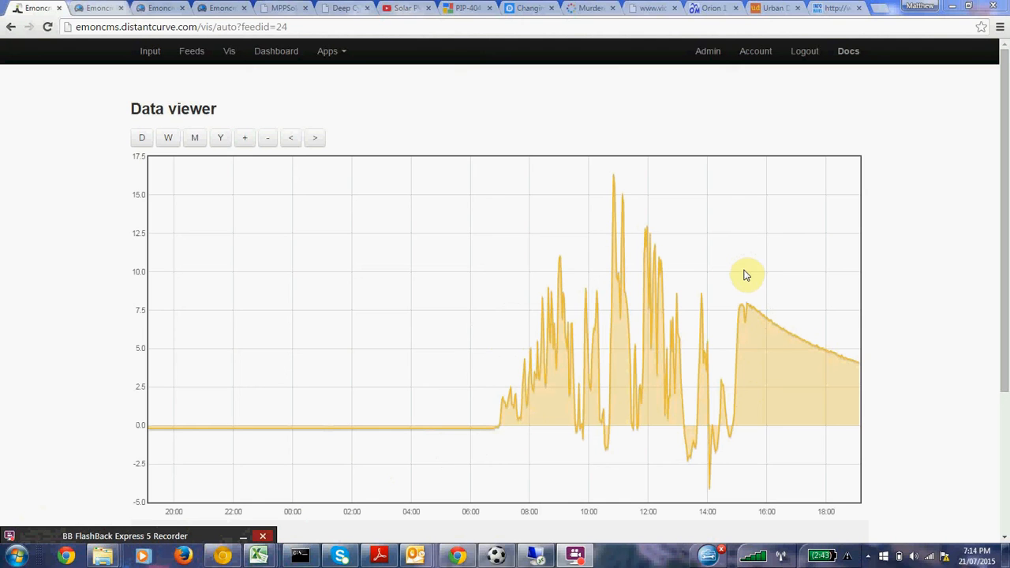
{"action": "mouse_move", "coordinate": [746, 282]}
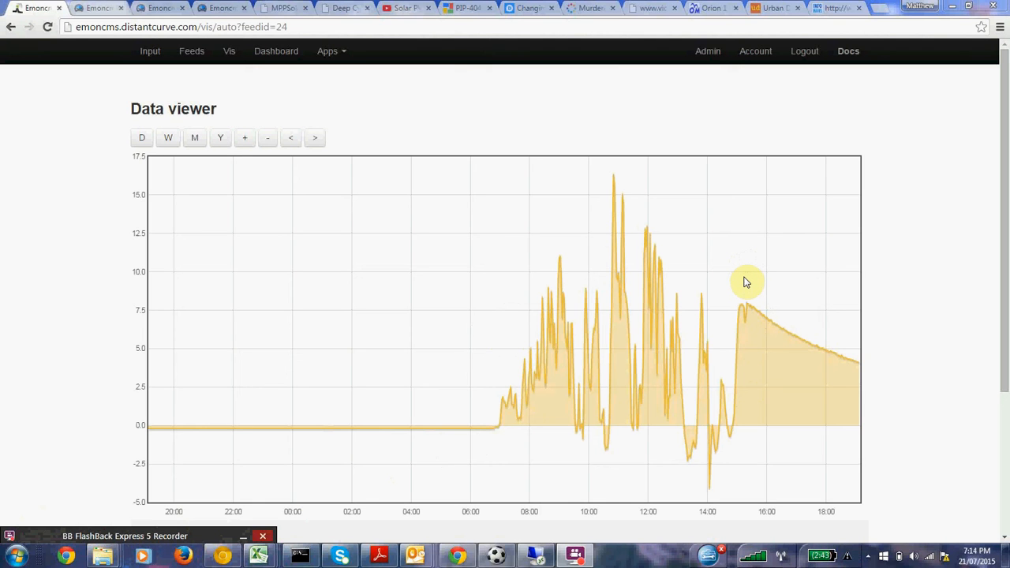
{"action": "mouse_move", "coordinate": [748, 286]}
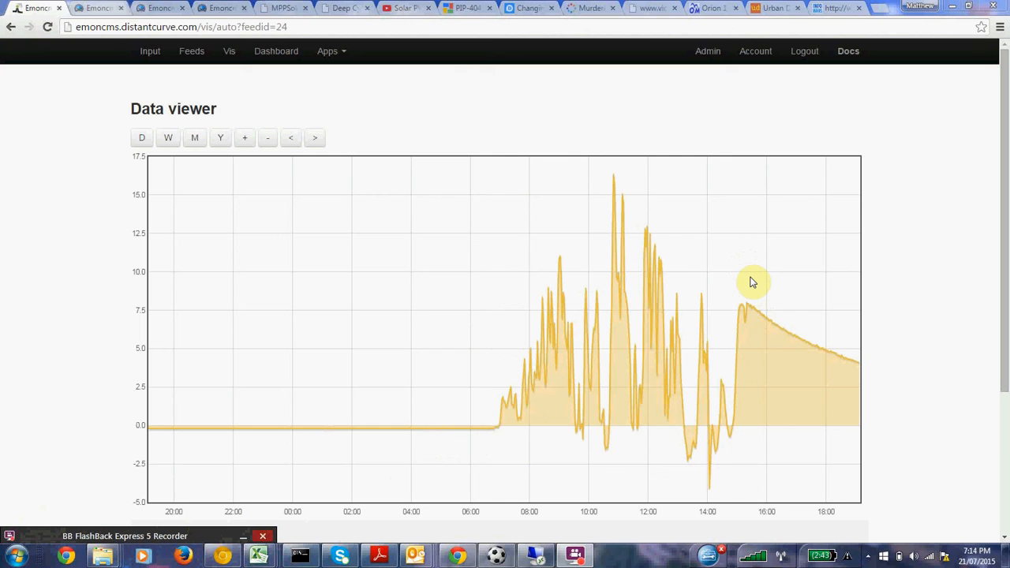
{"action": "mouse_move", "coordinate": [751, 280]}
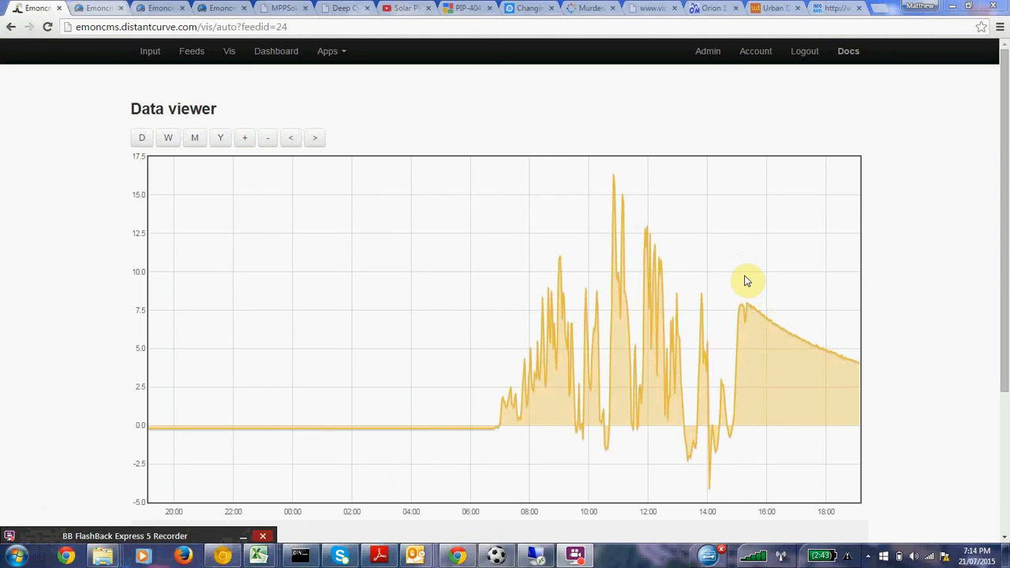
{"action": "mouse_move", "coordinate": [747, 277]}
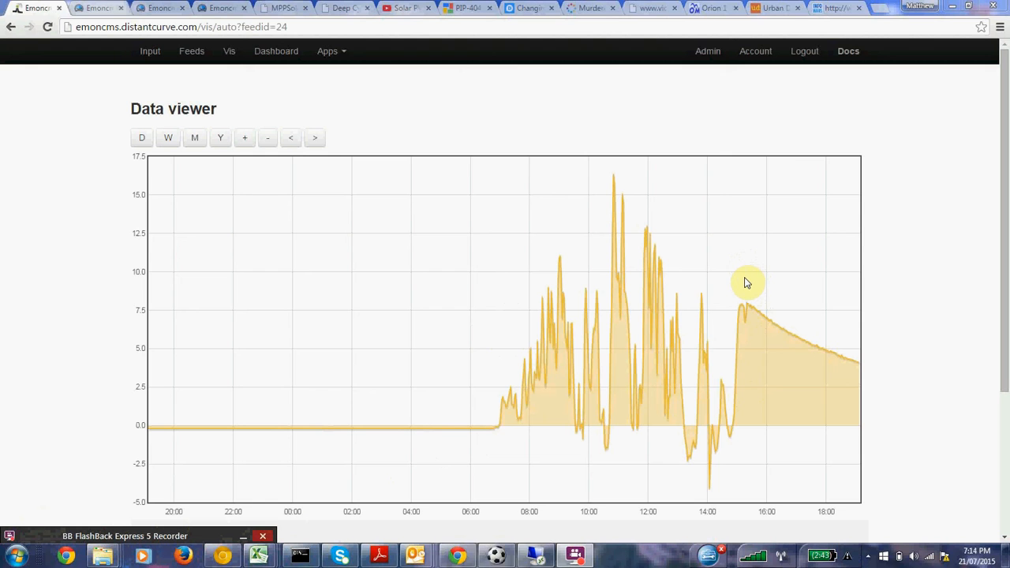
{"action": "mouse_move", "coordinate": [749, 286]}
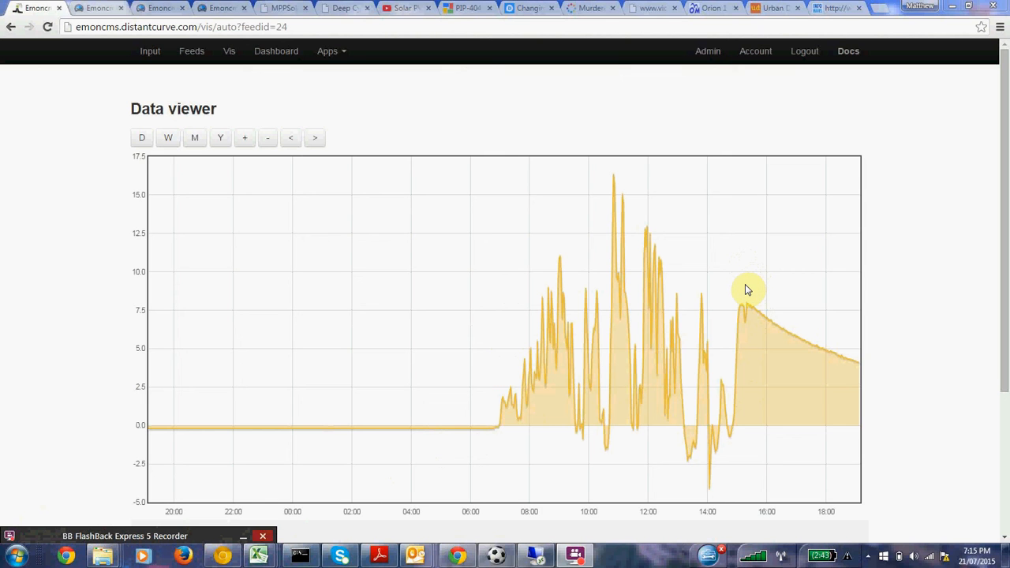
{"action": "mouse_move", "coordinate": [749, 285]}
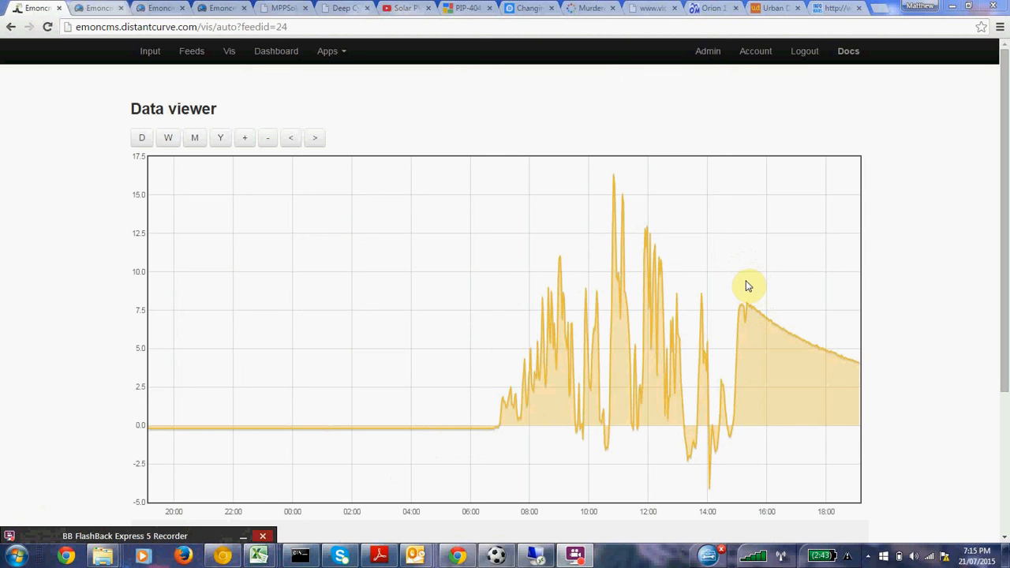
{"action": "mouse_move", "coordinate": [775, 285]}
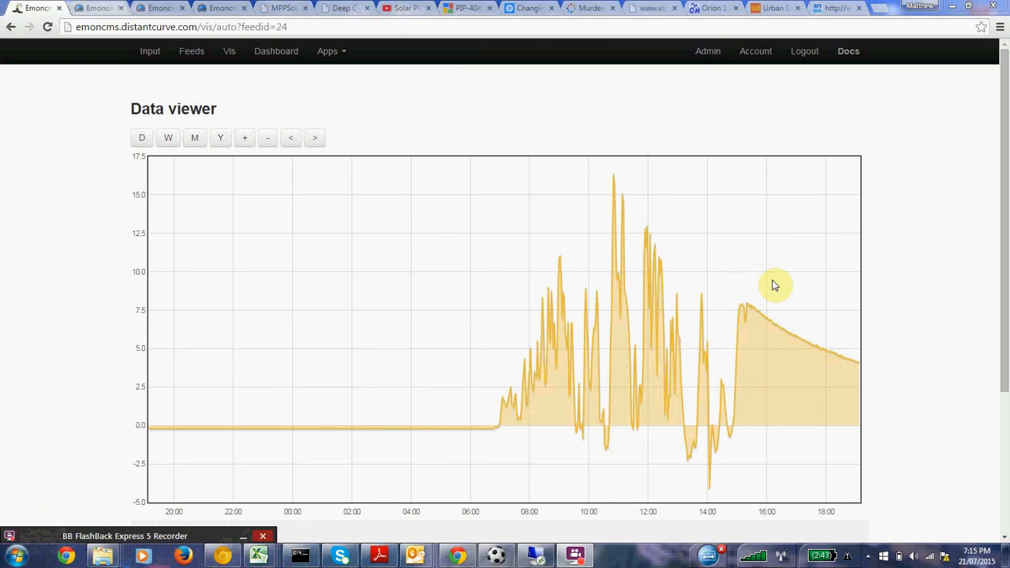
{"action": "mouse_move", "coordinate": [766, 285]}
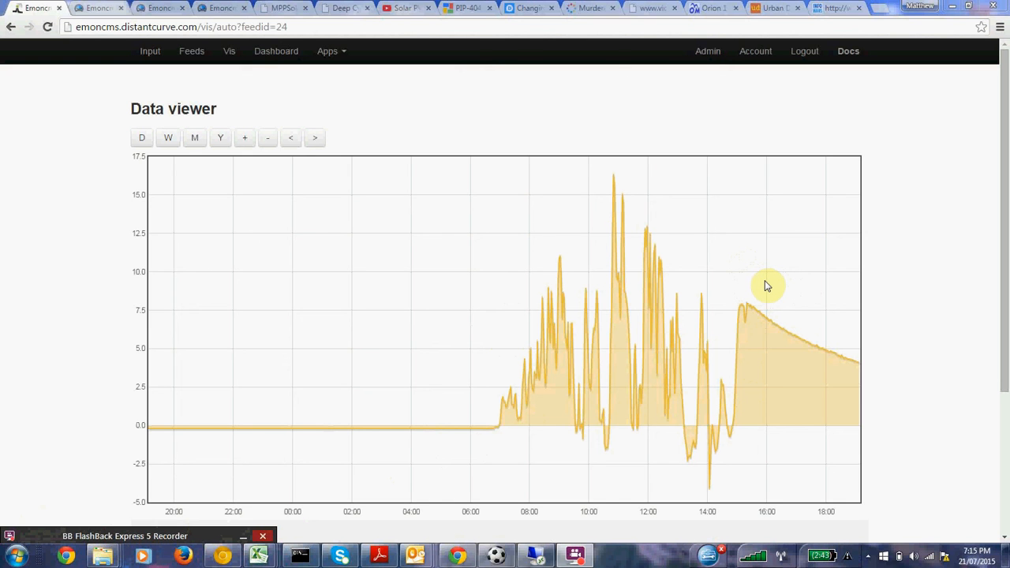
{"action": "mouse_move", "coordinate": [762, 286]}
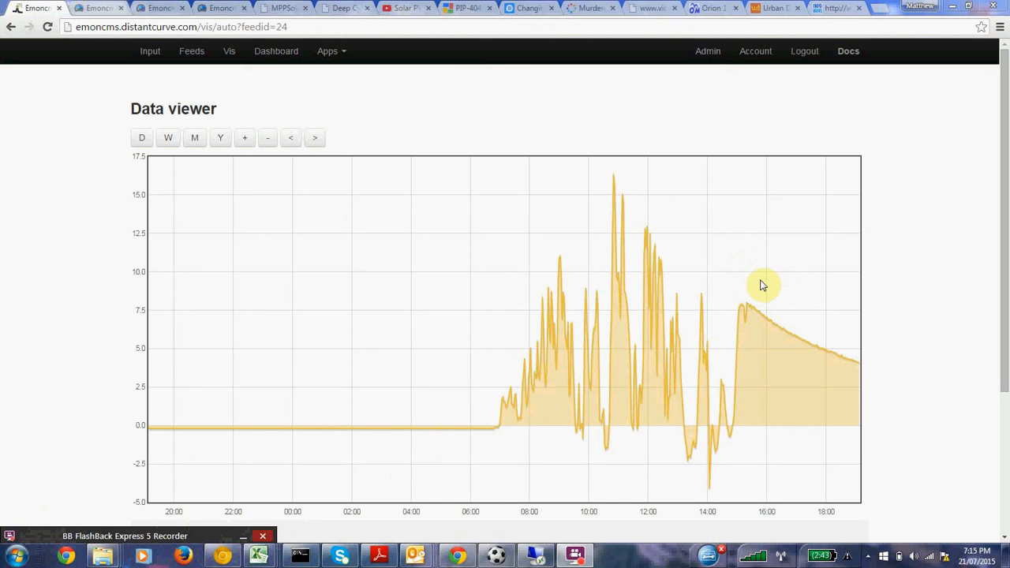
{"action": "mouse_move", "coordinate": [750, 283]}
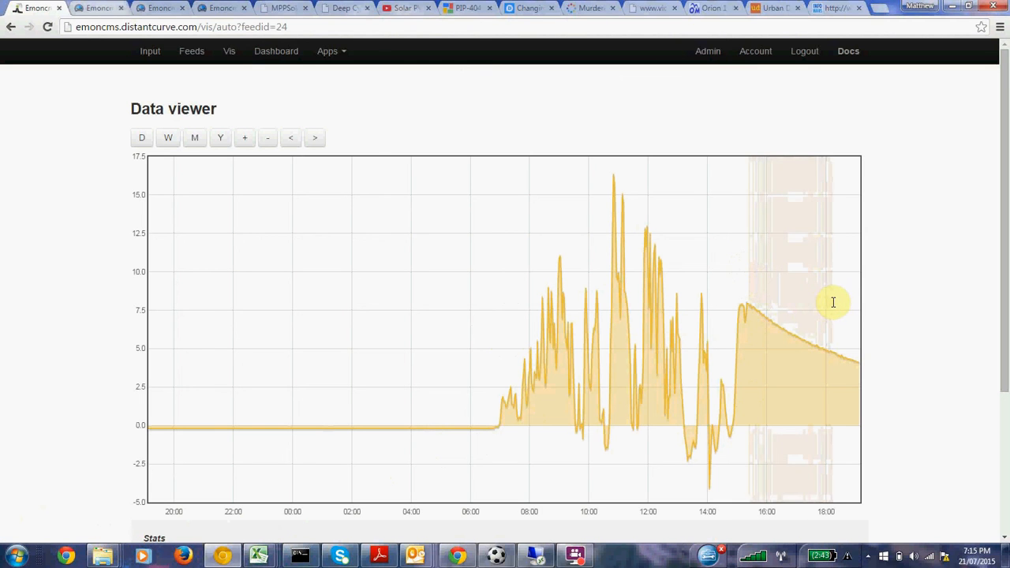
{"action": "mouse_move", "coordinate": [884, 309]}
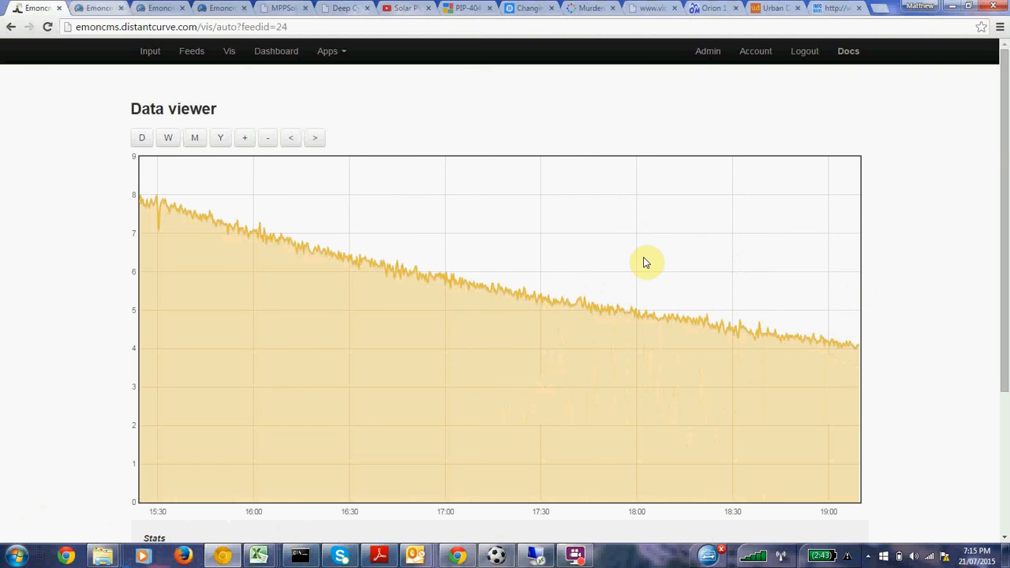
{"action": "mouse_move", "coordinate": [143, 138]}
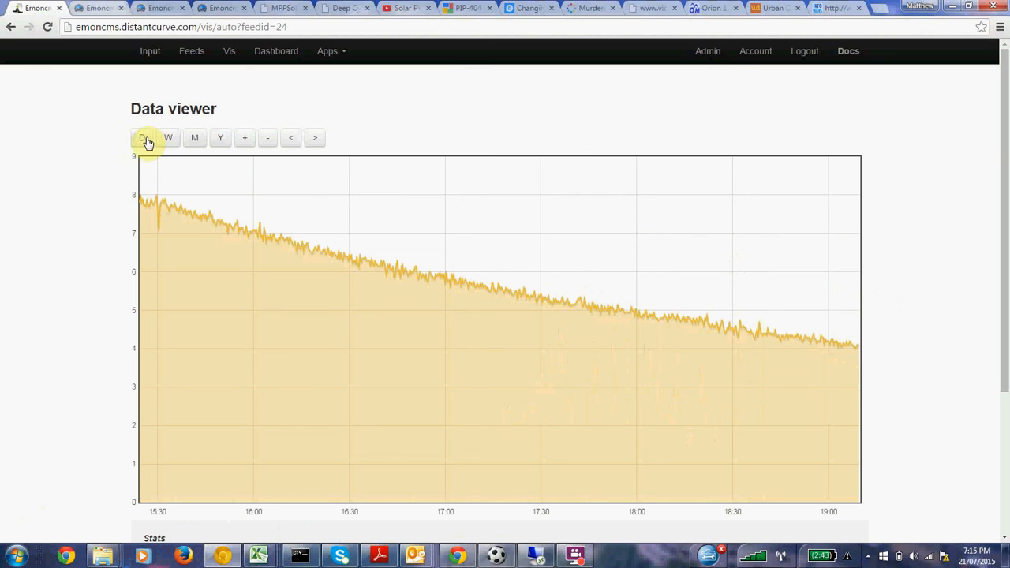
{"action": "left_click", "coordinate": [141, 137]}
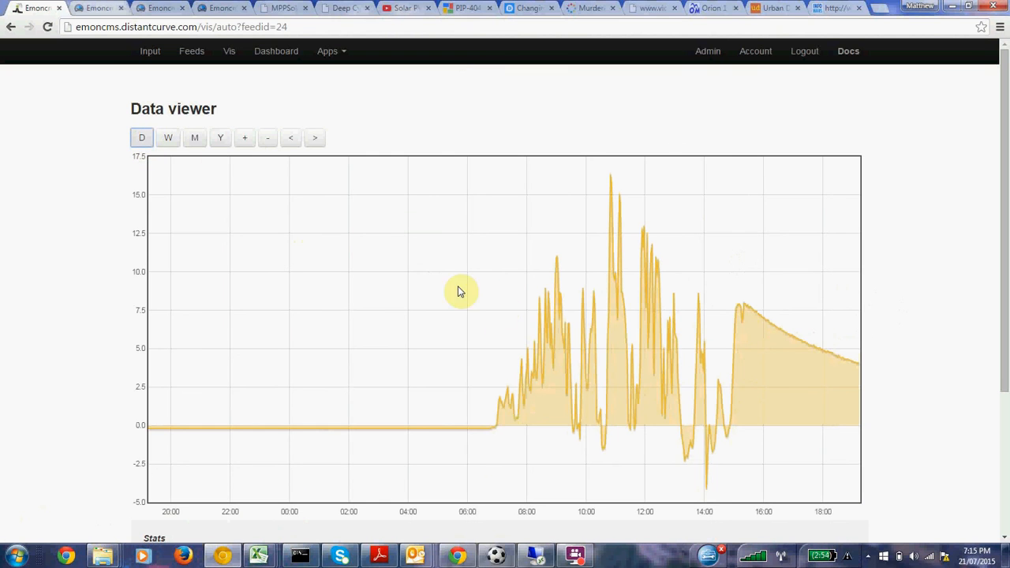
{"action": "mouse_move", "coordinate": [770, 324]}
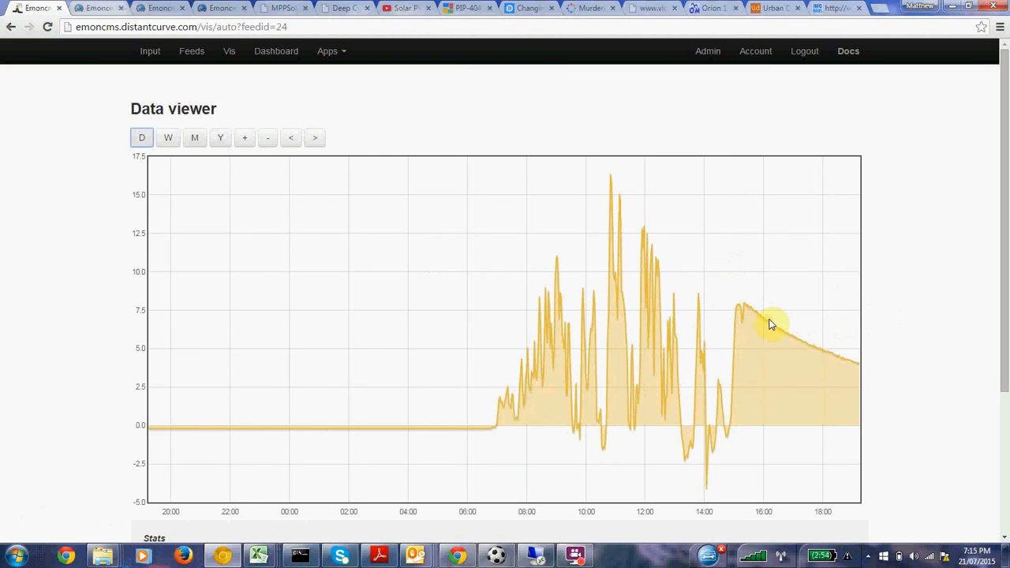
{"action": "mouse_move", "coordinate": [765, 325]}
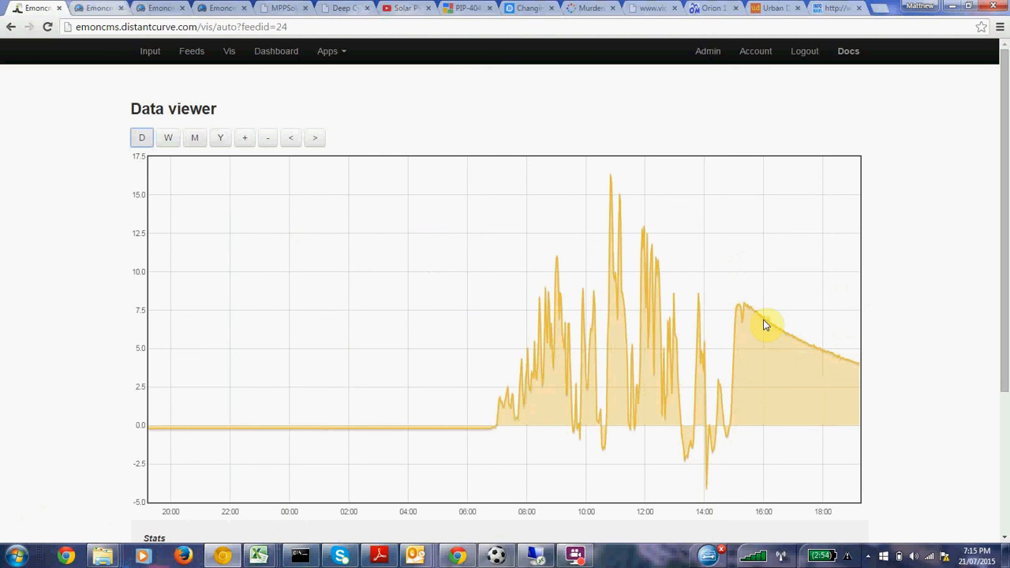
{"action": "mouse_move", "coordinate": [866, 368]}
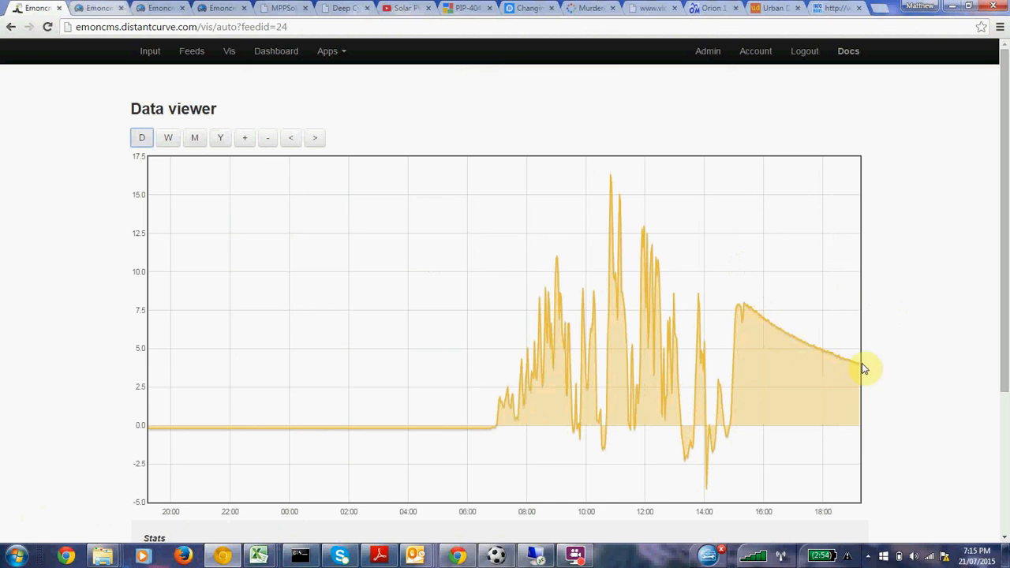
{"action": "mouse_move", "coordinate": [755, 323]}
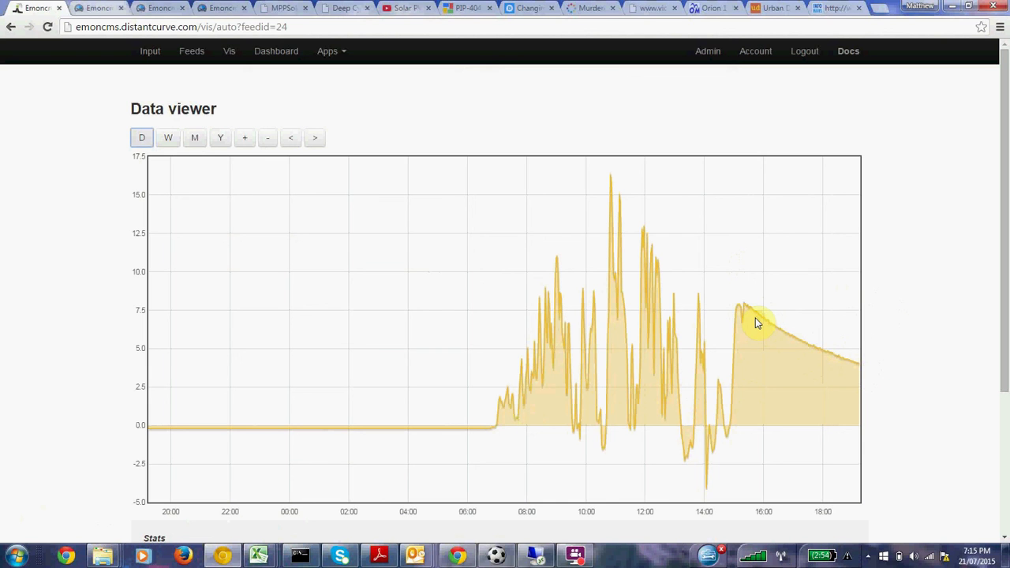
{"action": "mouse_move", "coordinate": [855, 371]}
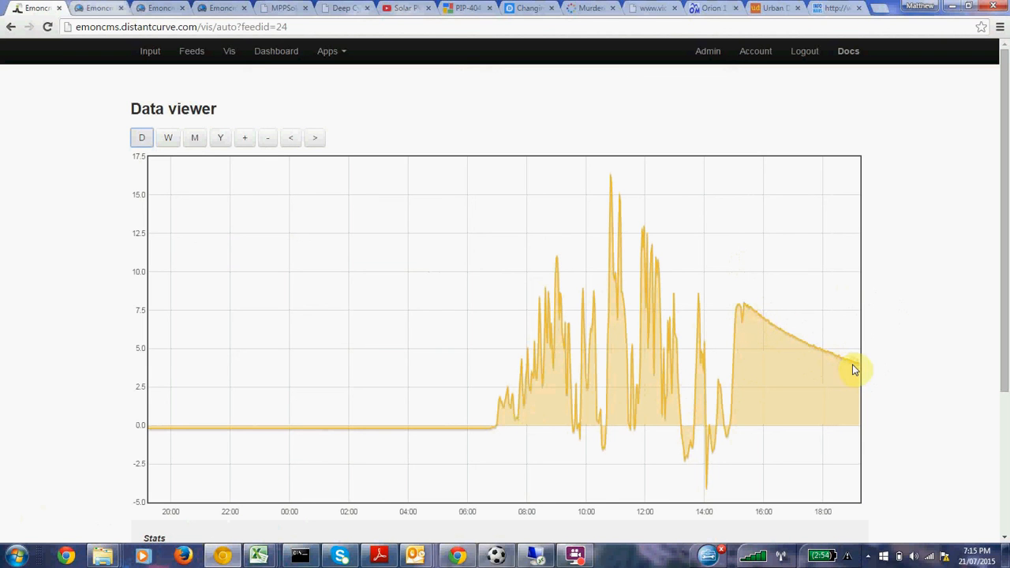
{"action": "mouse_move", "coordinate": [770, 337]}
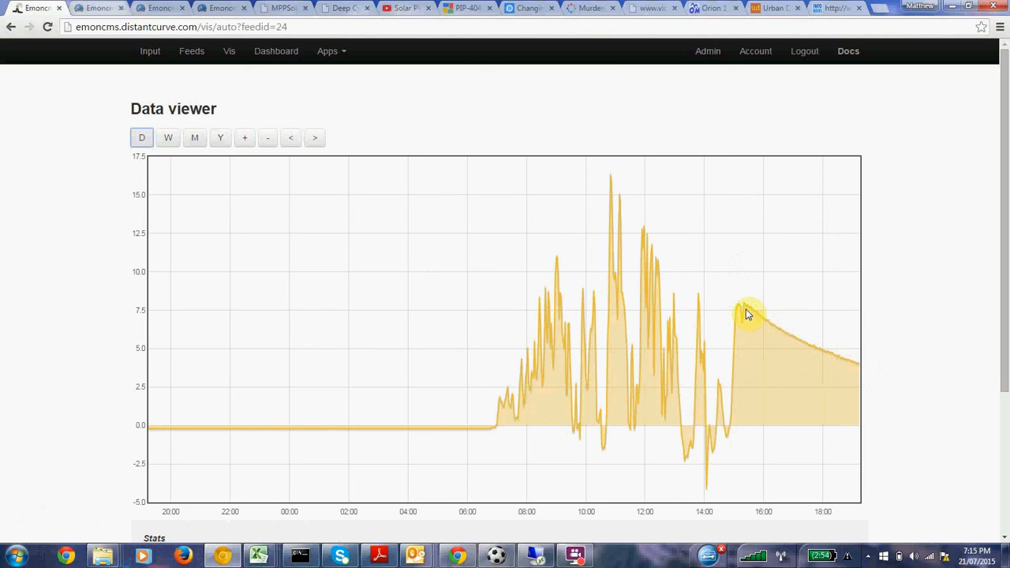
{"action": "mouse_move", "coordinate": [803, 348]}
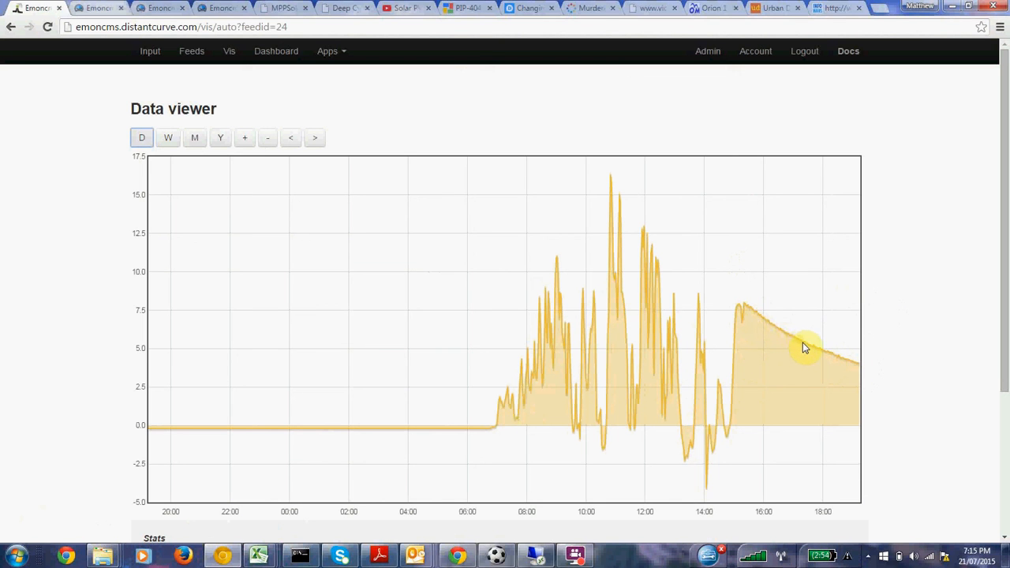
{"action": "mouse_move", "coordinate": [845, 365]}
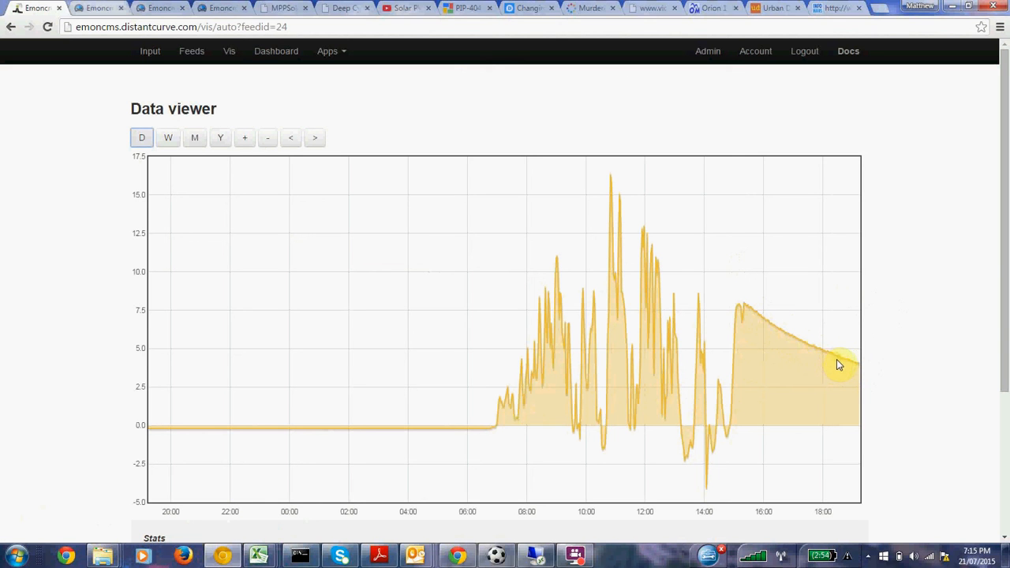
{"action": "mouse_move", "coordinate": [868, 371]}
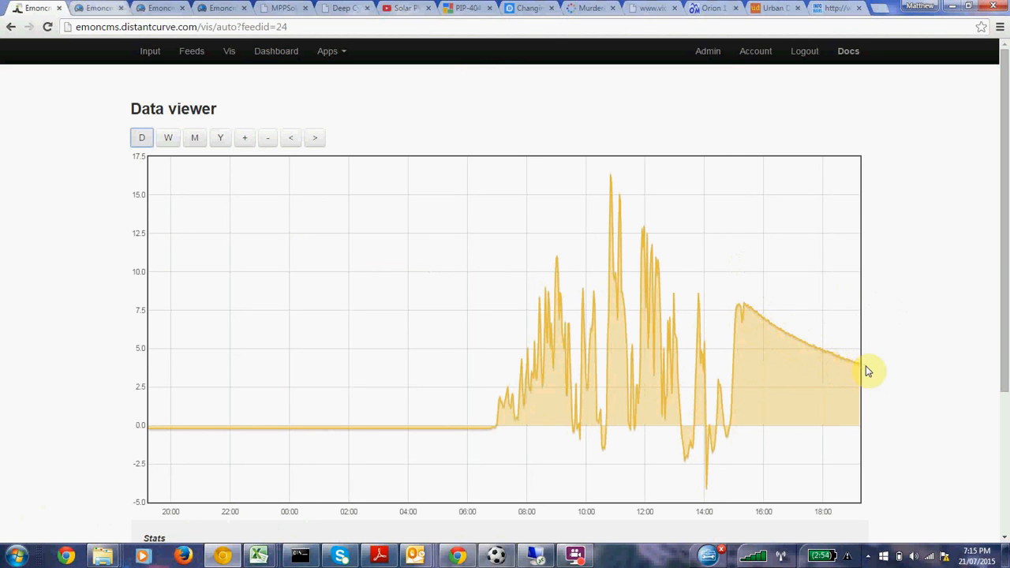
{"action": "mouse_move", "coordinate": [844, 375]}
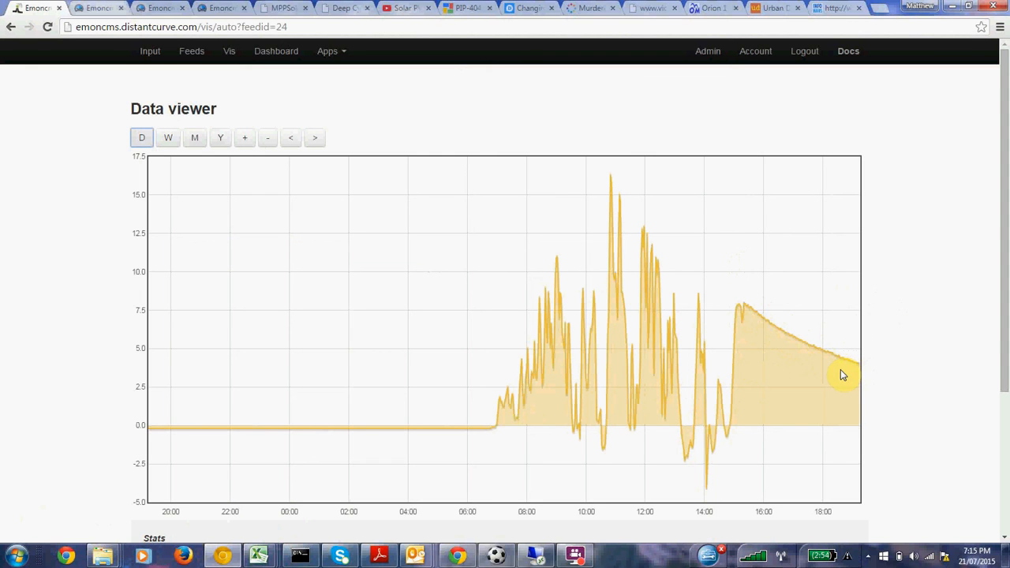
{"action": "mouse_move", "coordinate": [834, 377]}
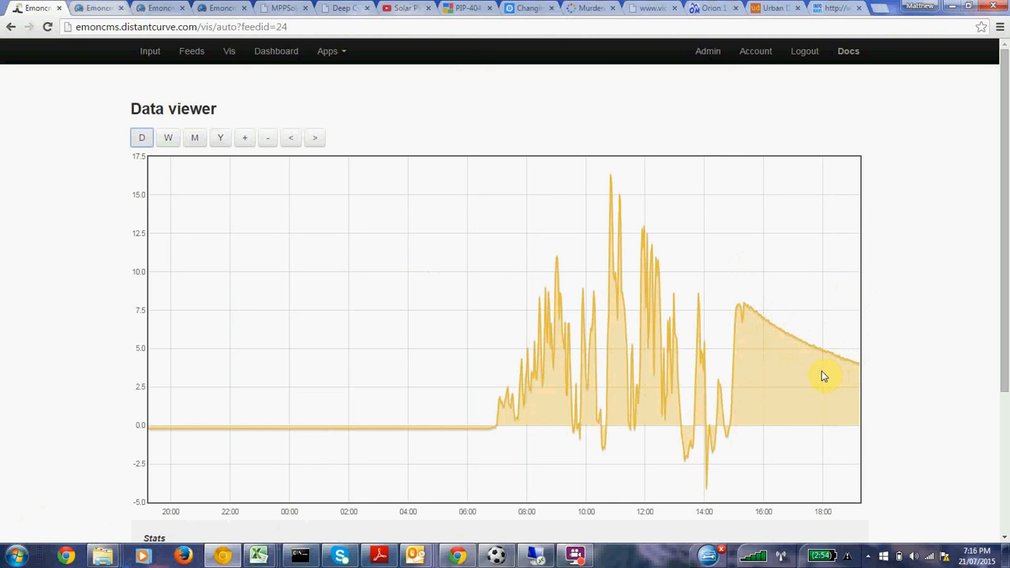
{"action": "mouse_move", "coordinate": [763, 327]}
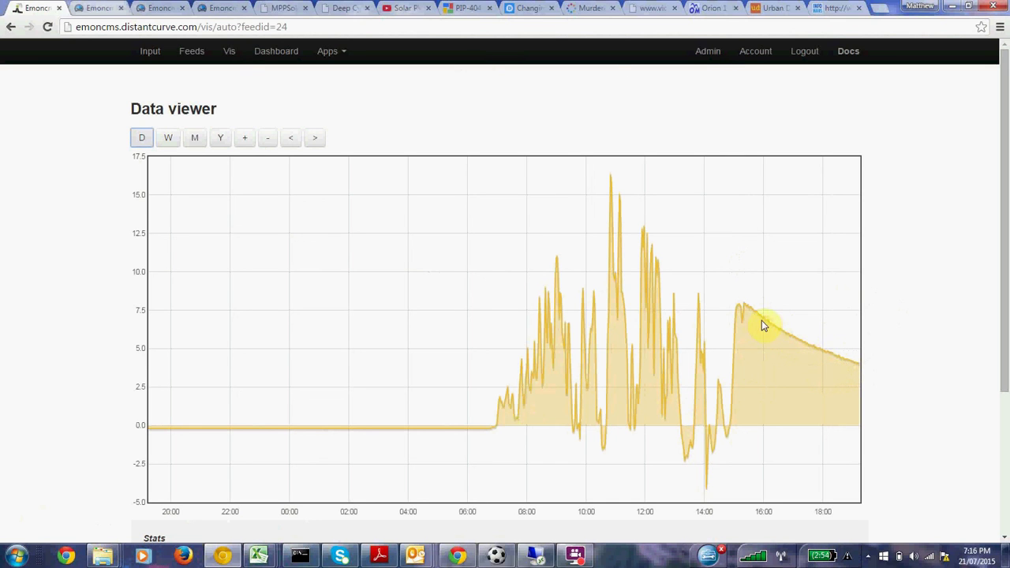
{"action": "mouse_move", "coordinate": [755, 317]}
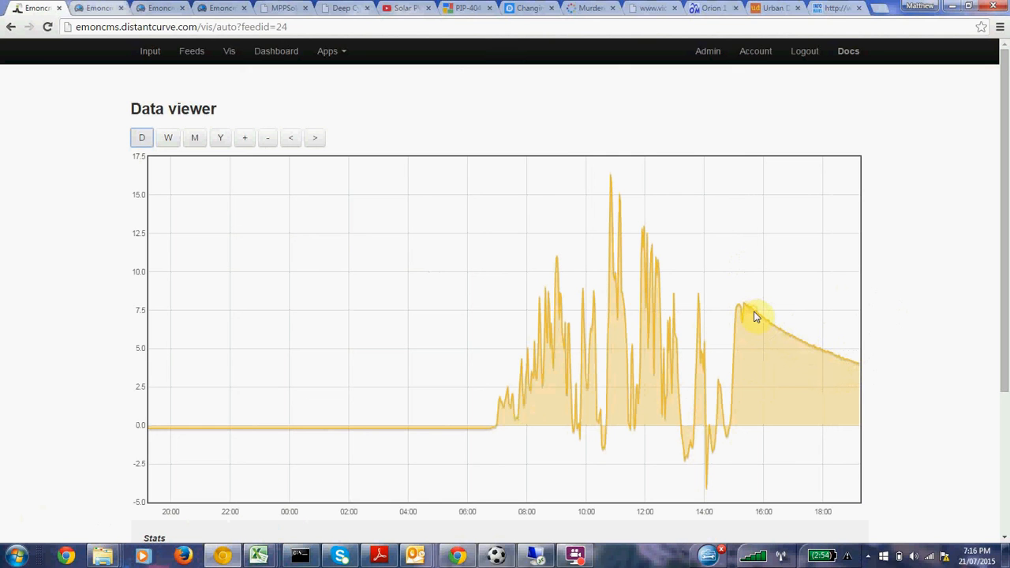
{"action": "mouse_move", "coordinate": [771, 328]}
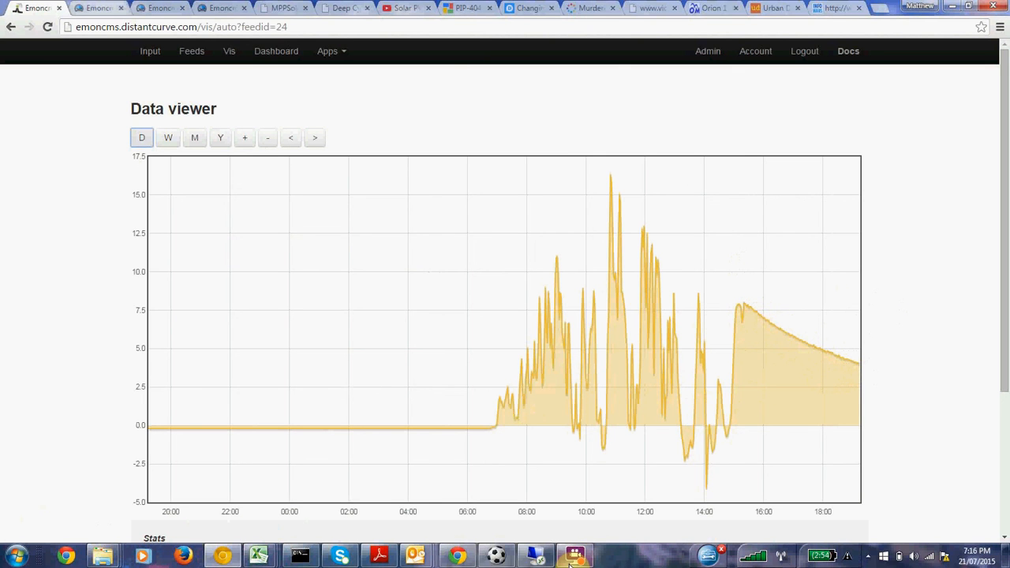
{"action": "left_click", "coordinate": [574, 556]}
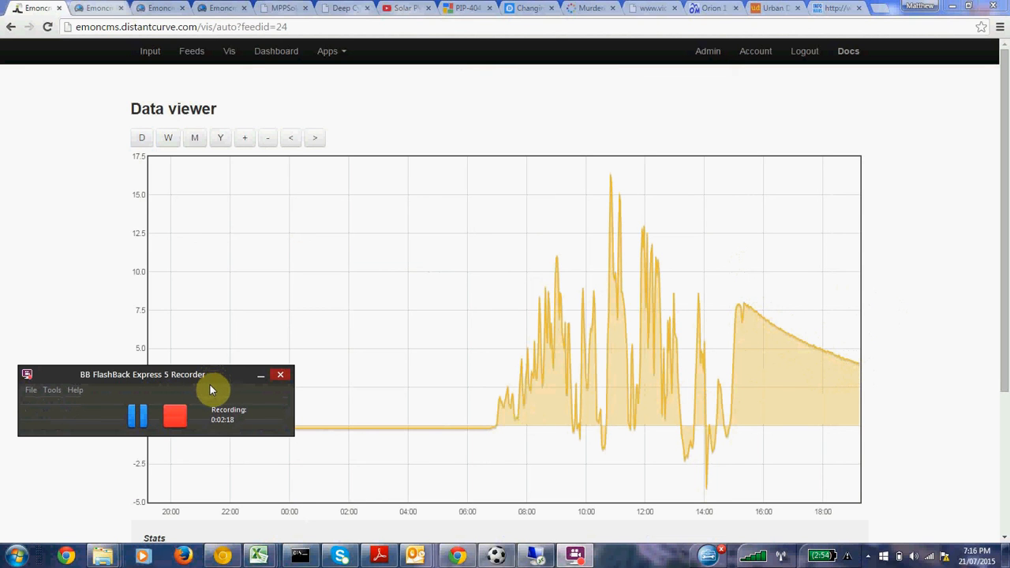
{"action": "mouse_move", "coordinate": [200, 385]}
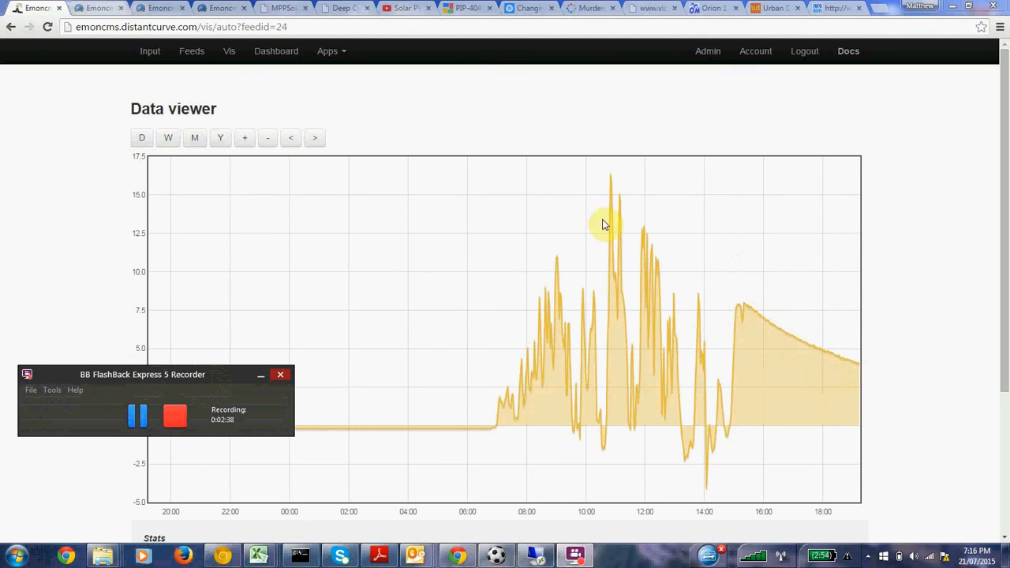
{"action": "mouse_move", "coordinate": [749, 308]}
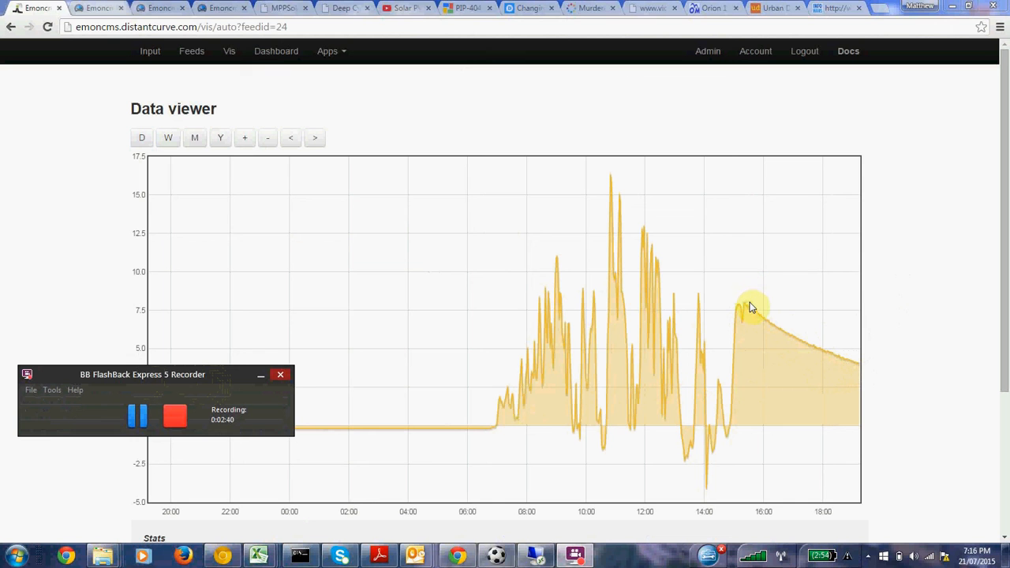
{"action": "mouse_move", "coordinate": [818, 355]}
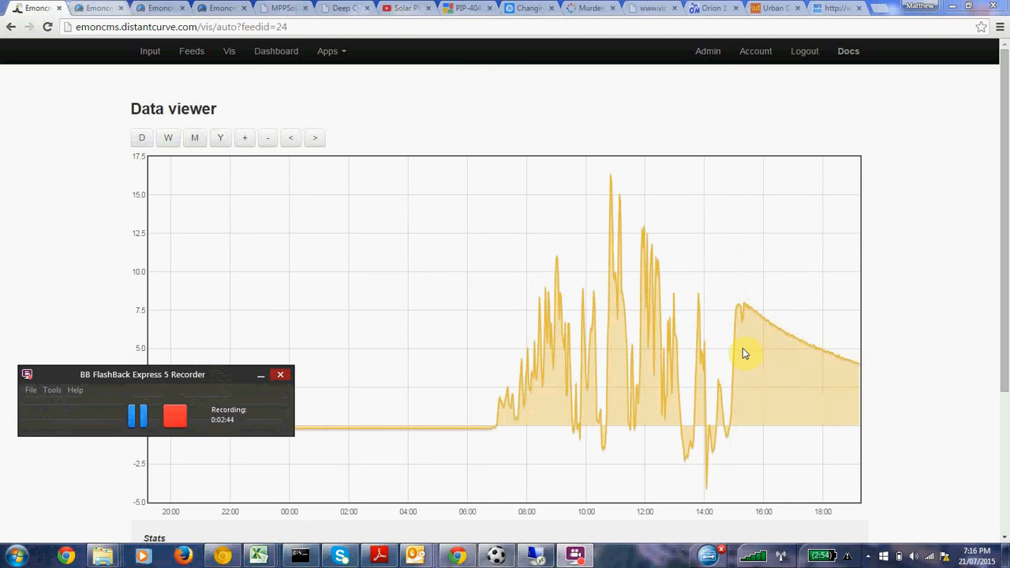
{"action": "mouse_move", "coordinate": [696, 334]}
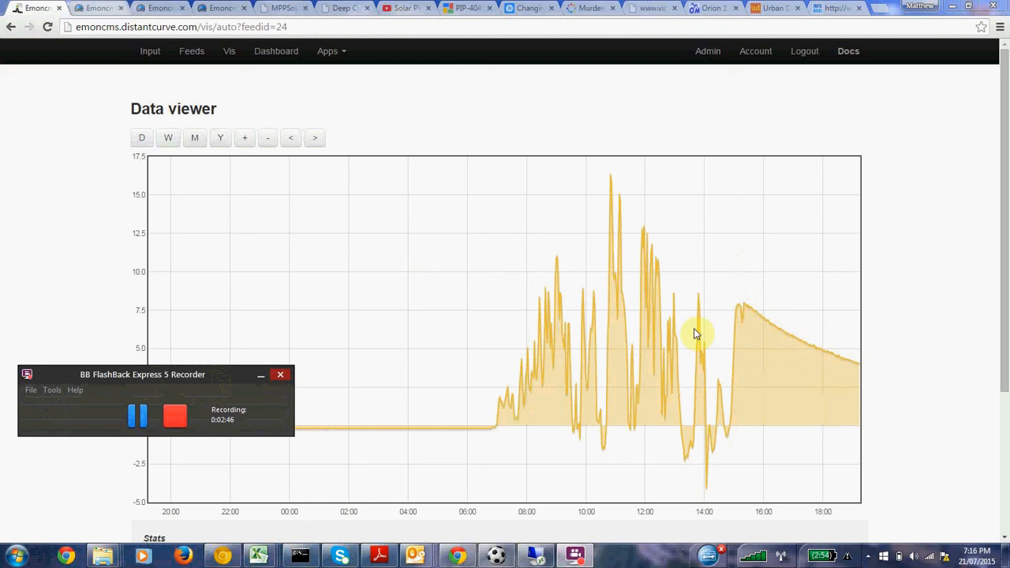